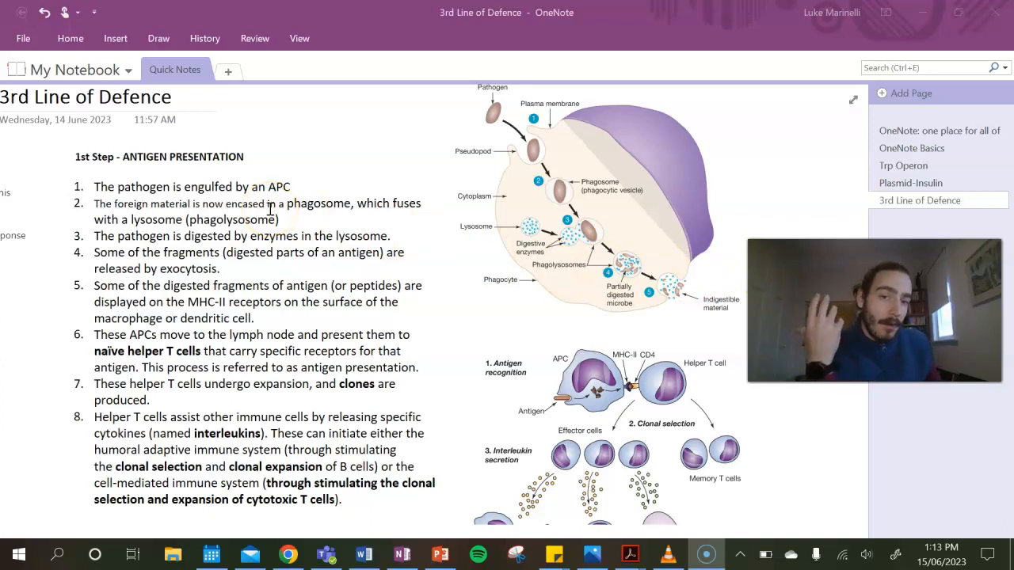
Scroll to the antigen presentation steps and select 'MHC-II receptors' for yellow highlighting.
scroll("down", 3)
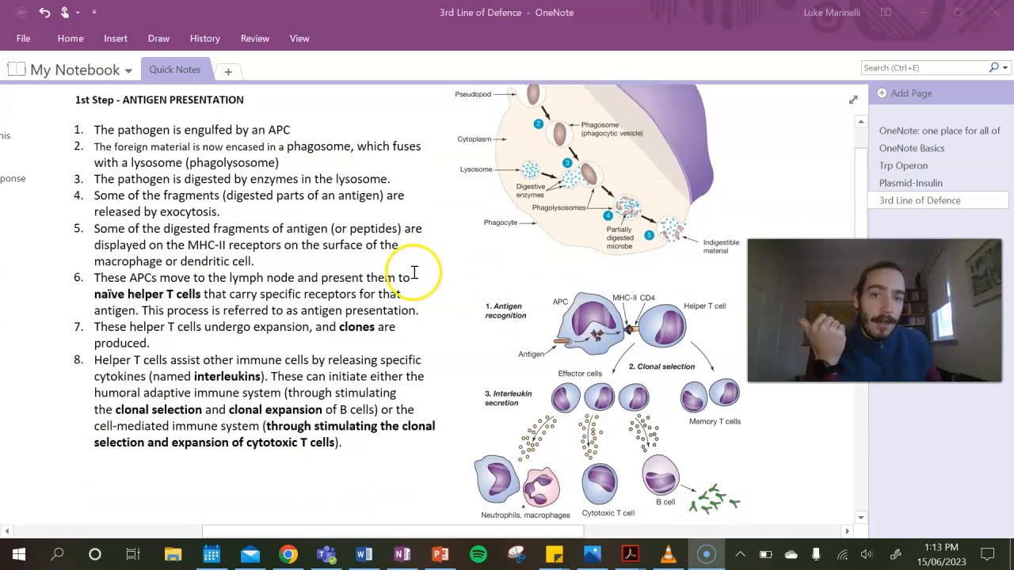
mouse_move(127, 134)
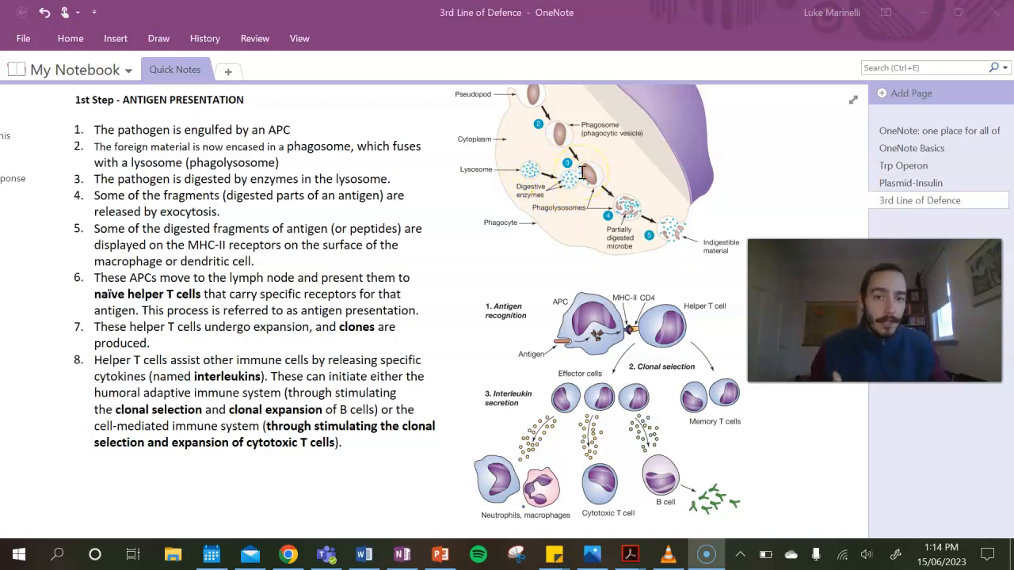
left_click_drag(589, 183, 589, 229)
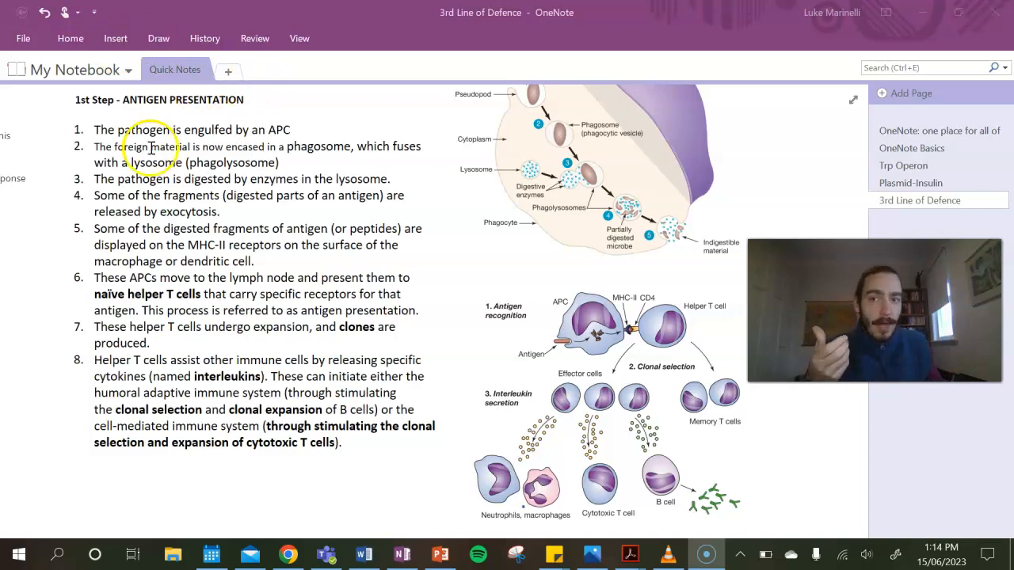
double_click(238, 244)
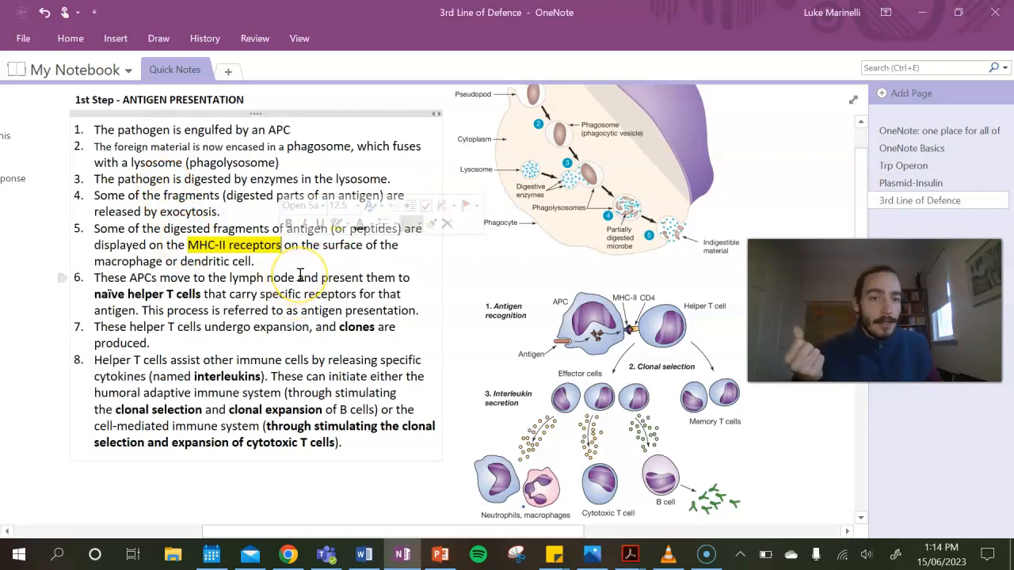
mouse_move(263, 270)
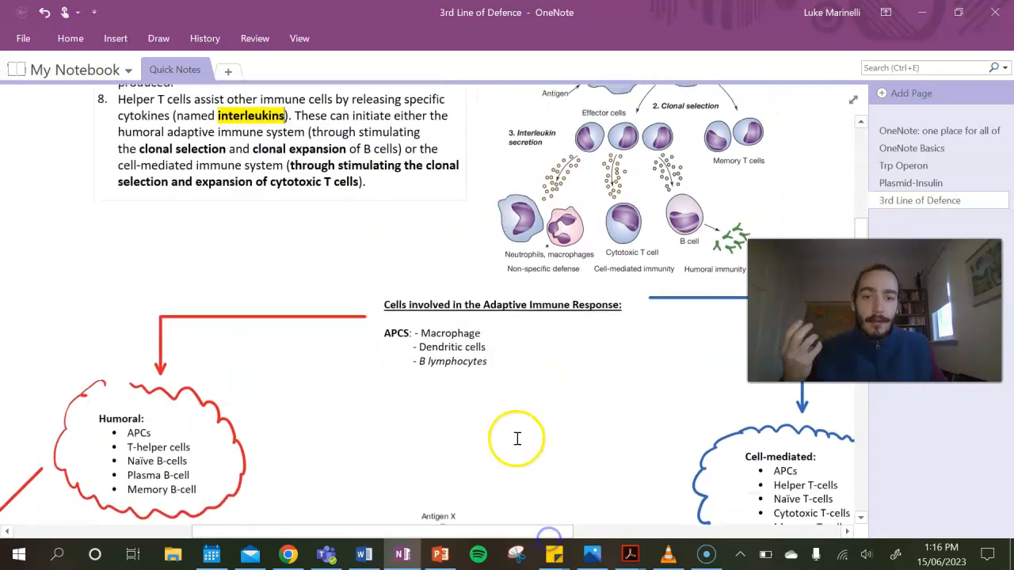
scroll("down", 3)
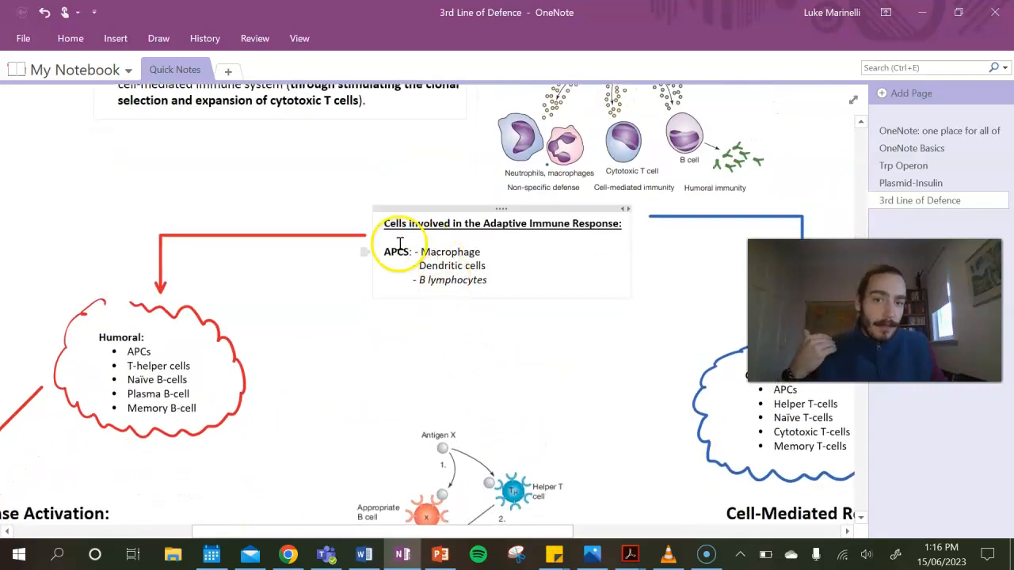
mouse_move(513, 296)
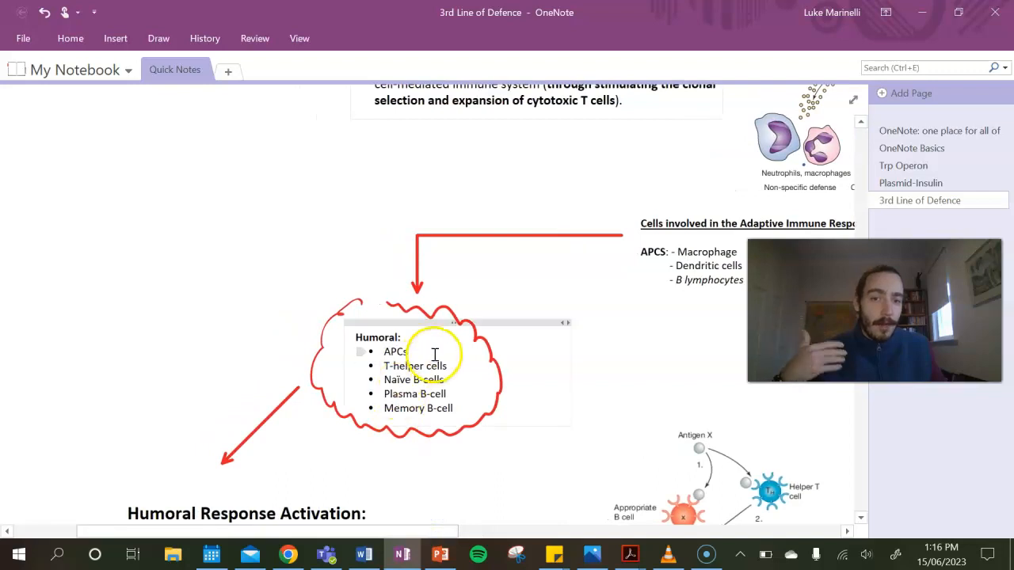
scroll("down", 3)
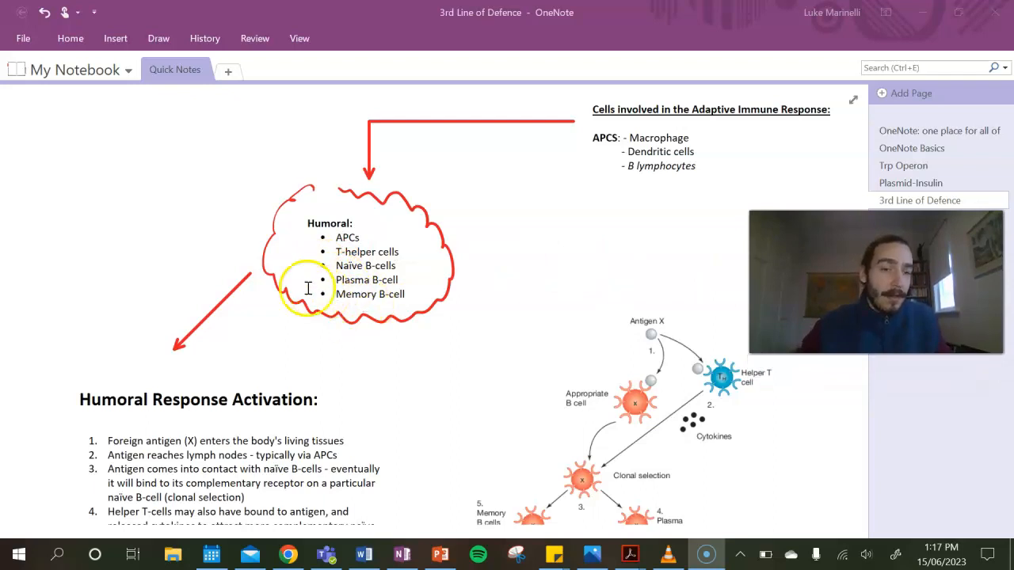
Scroll to the Humoral Response Activation steps beside the clonal selection diagram.
scroll("down", 3)
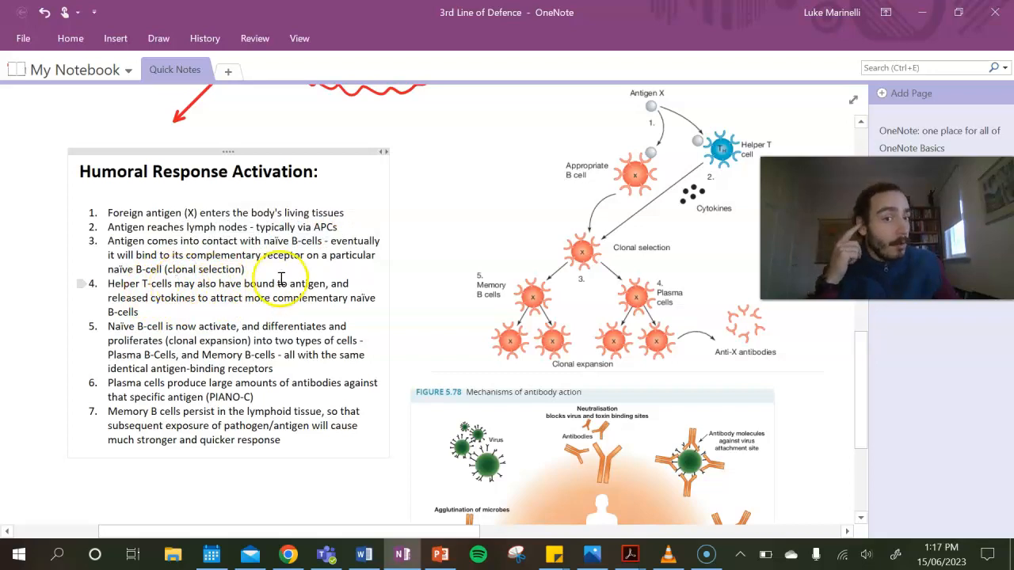
mouse_move(577, 114)
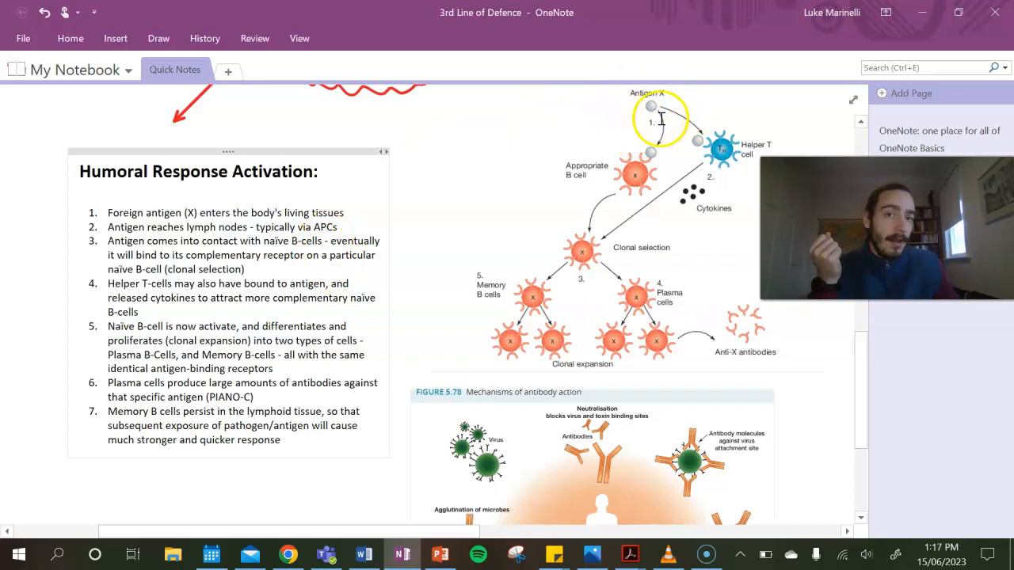
left_click_drag(657, 119, 573, 171)
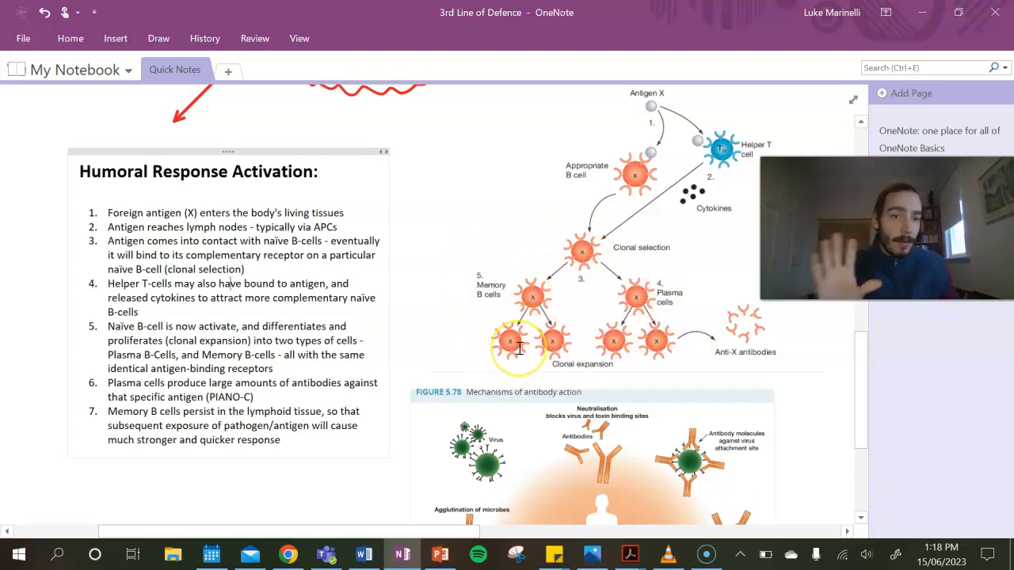
mouse_move(611, 311)
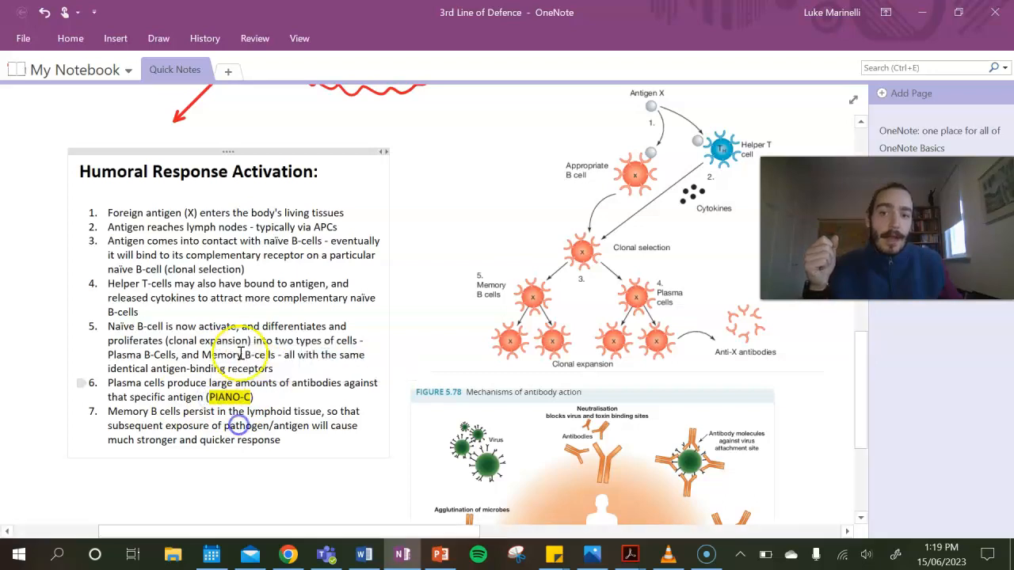
Scroll past the antibody action figure toward the Cell-Mediated Response section.
scroll("down", 3)
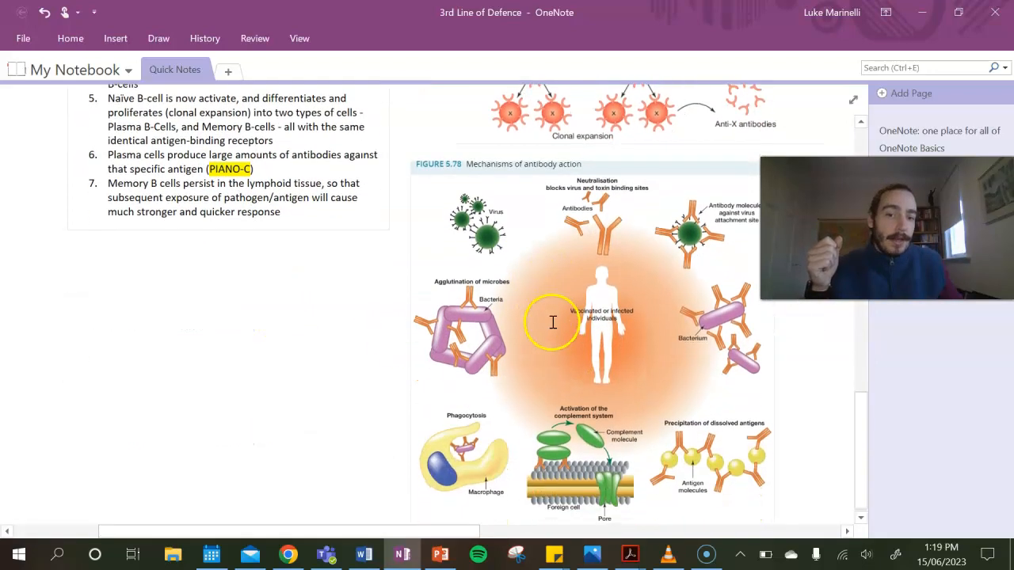
mouse_move(453, 328)
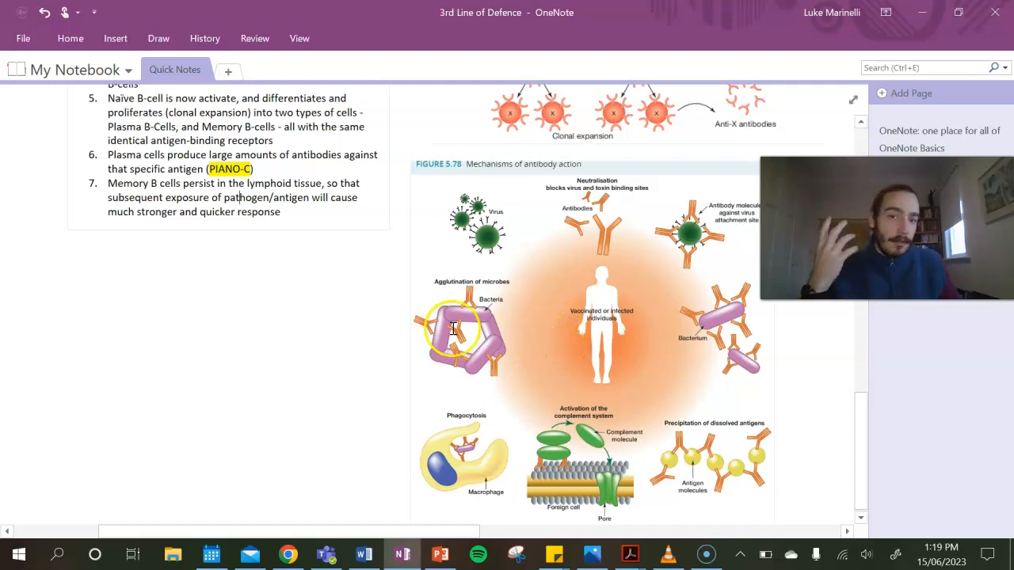
mouse_move(589, 229)
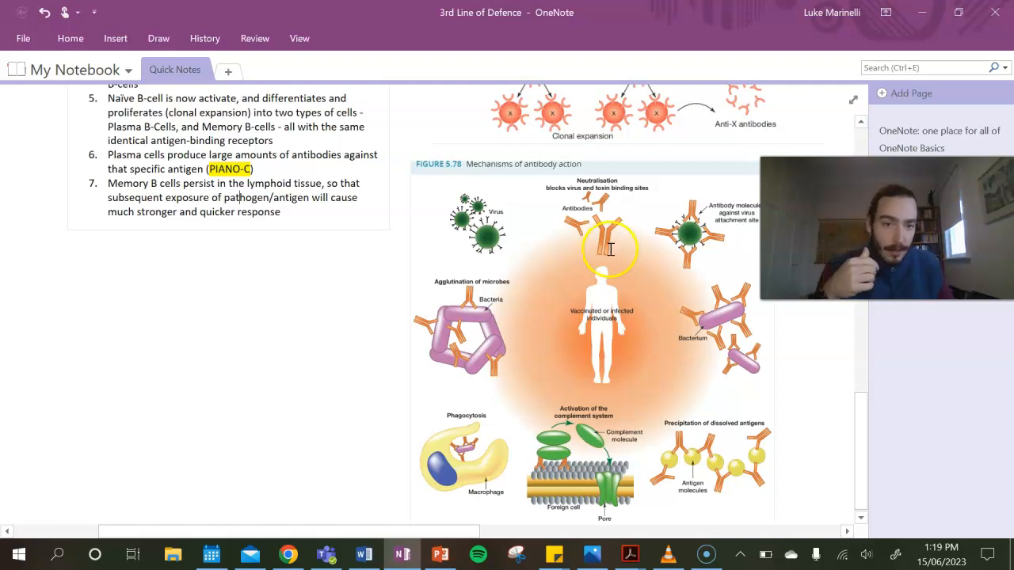
mouse_move(461, 311)
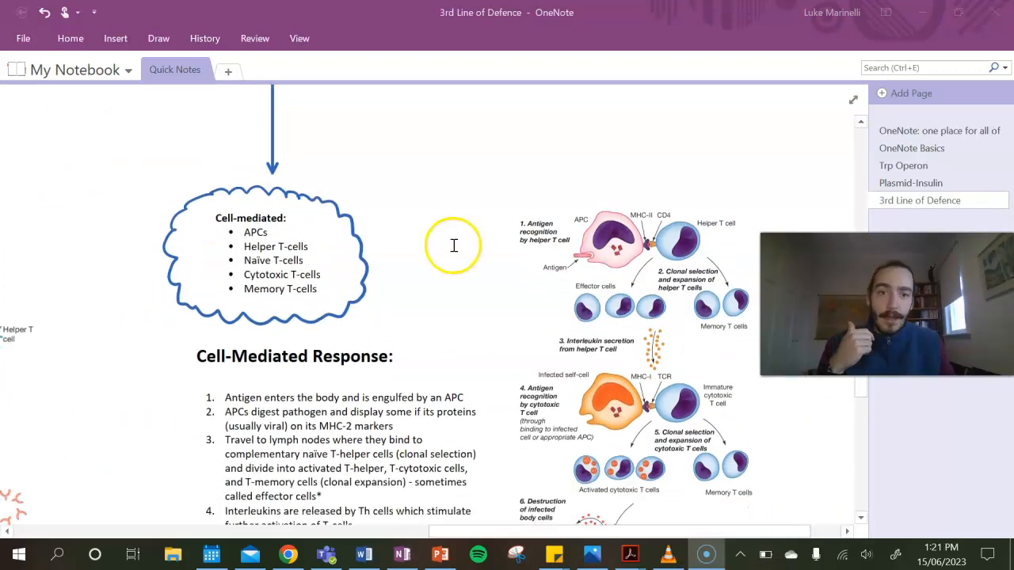
Scroll so all six Cell-Mediated Response steps sit beside the T-cell activation diagram.
scroll("down", 3)
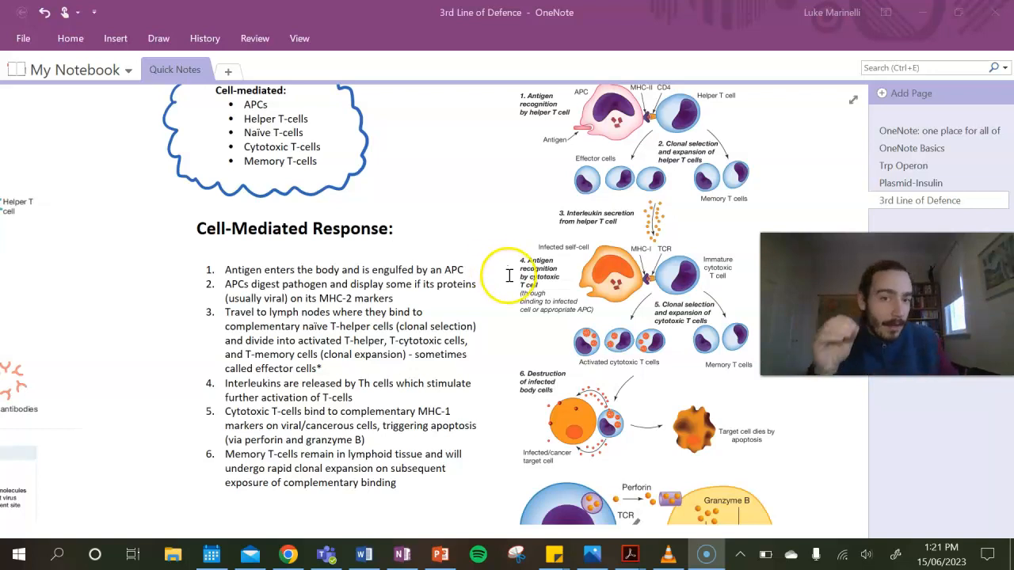
scroll("down", 3)
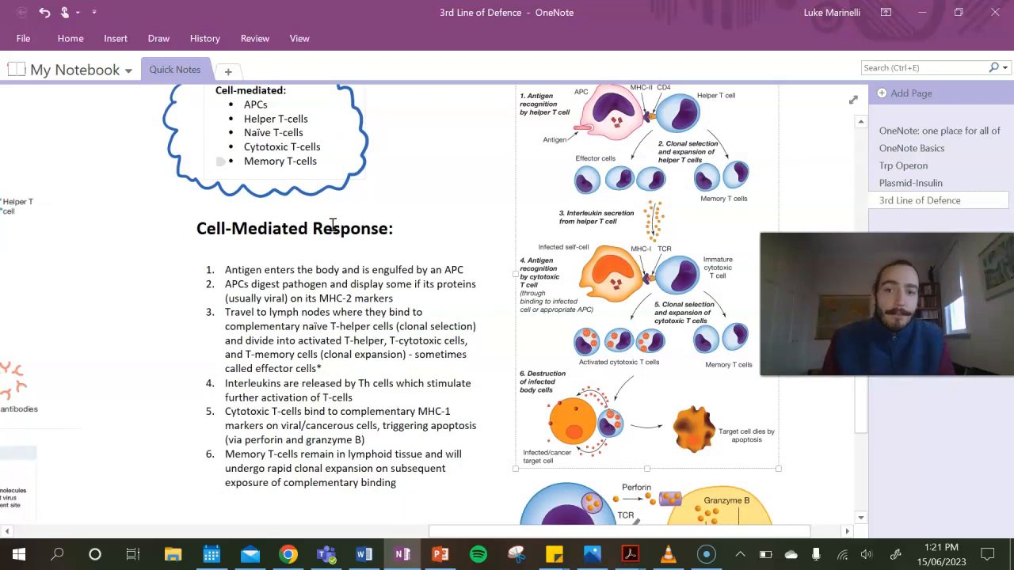
left_click(270, 285)
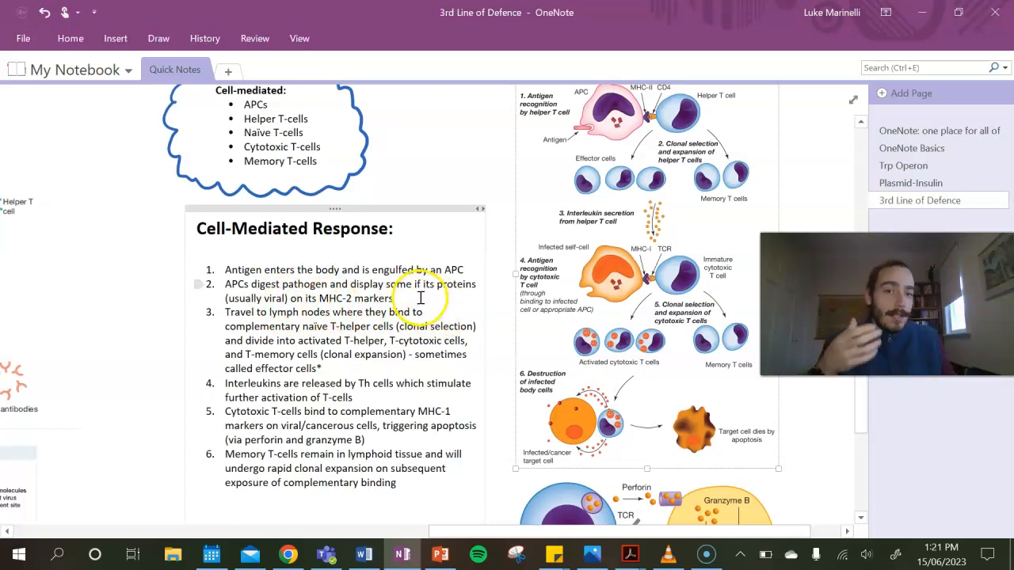
mouse_move(594, 93)
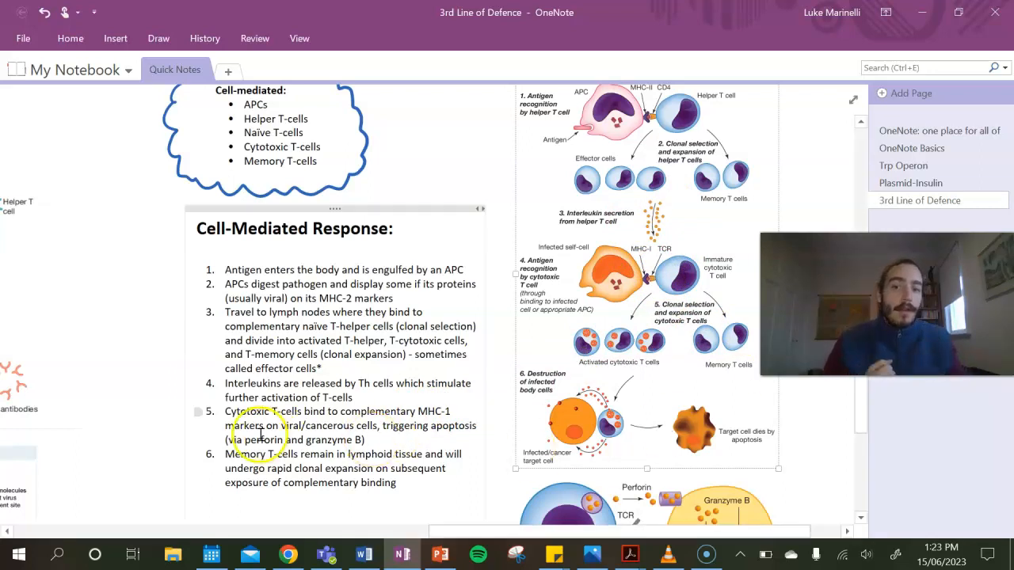
mouse_move(664, 341)
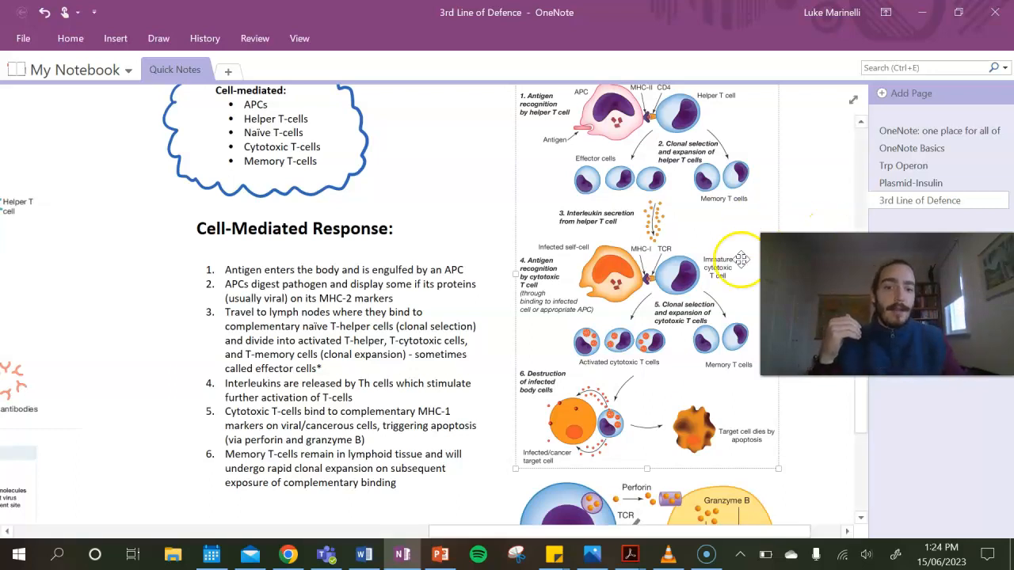
Scroll to the MHC binding footnote and the perforin–granzyme B diagram.
scroll("down", 3)
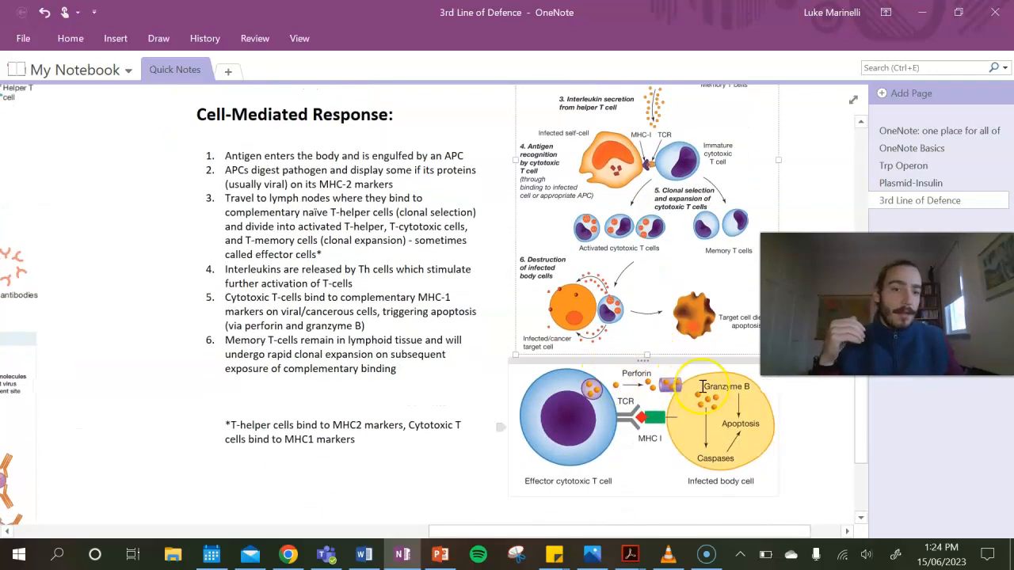